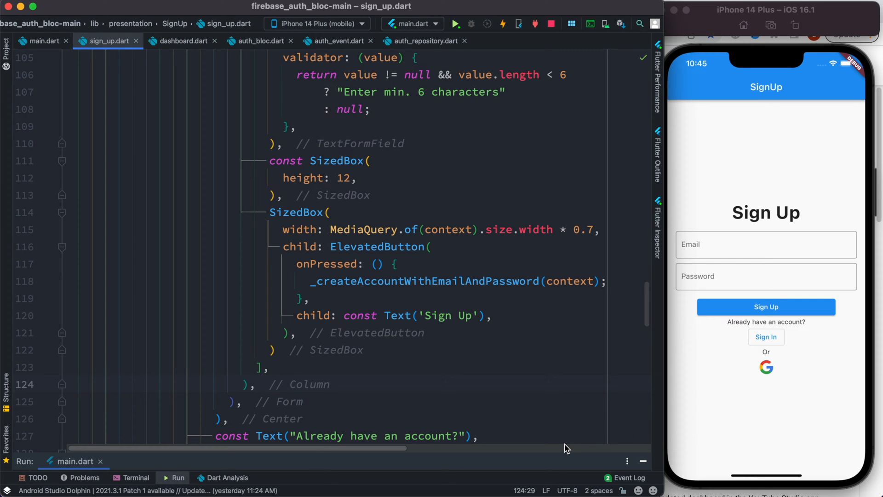
mouse_move(854, 238)
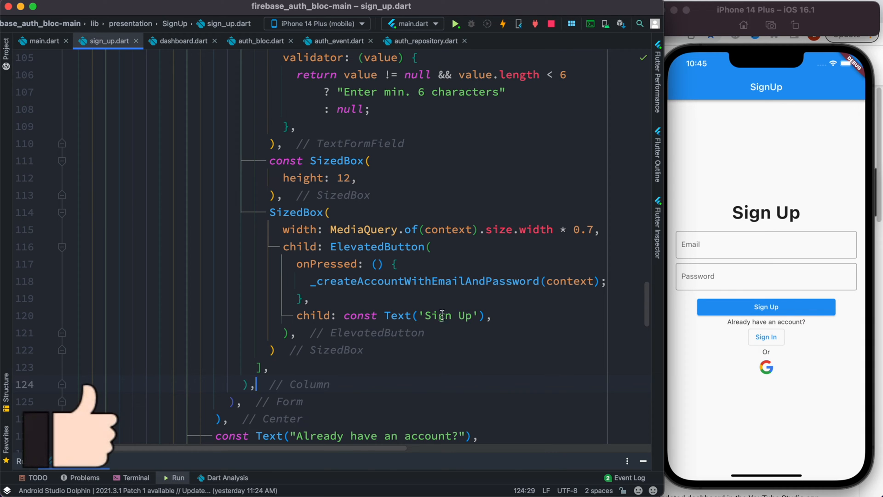
Navigate to the _createAccountWithEmailAndPassword declaration in sign_up.dart from the Sign Up onPressed handler
double_click(425, 281)
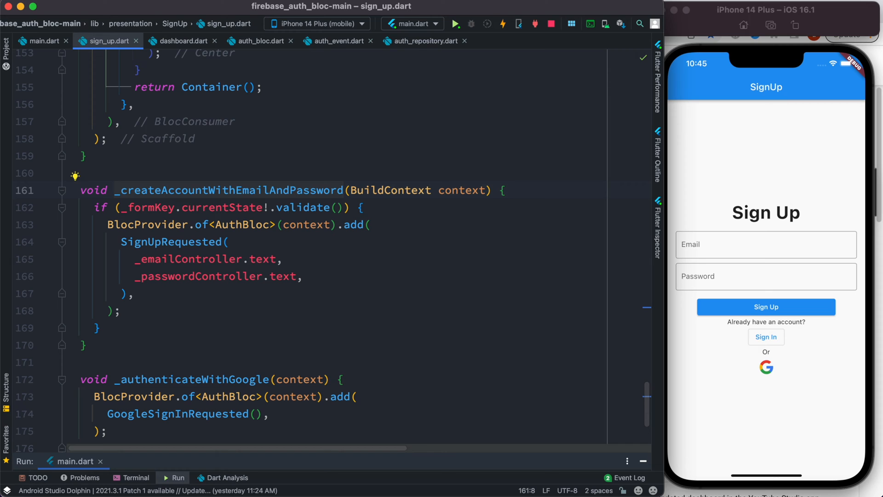
left_click(504, 190)
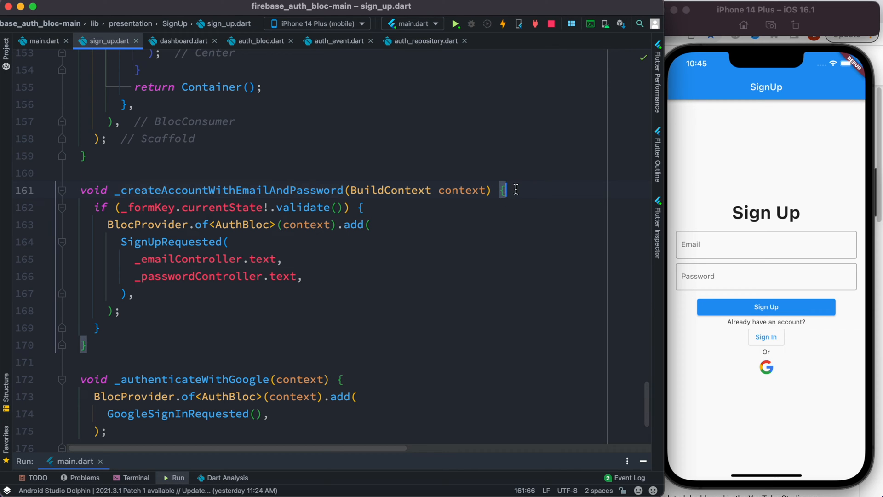
left_click(96, 207)
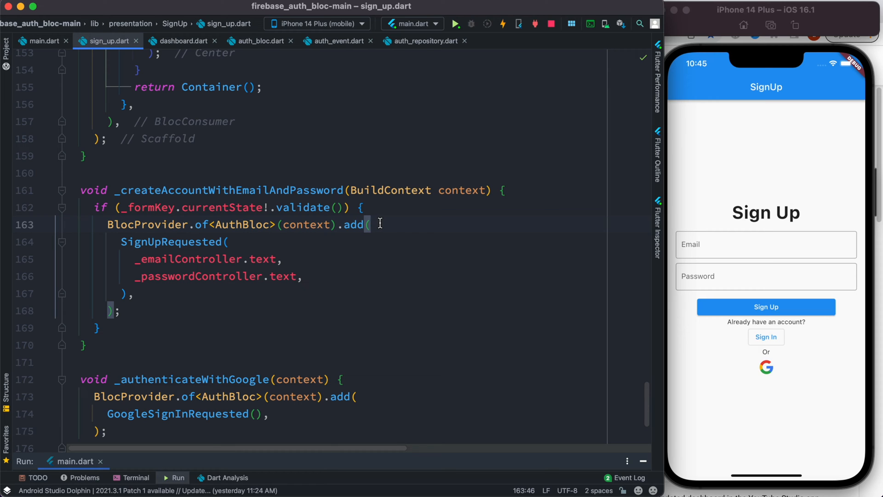
mouse_move(197, 266)
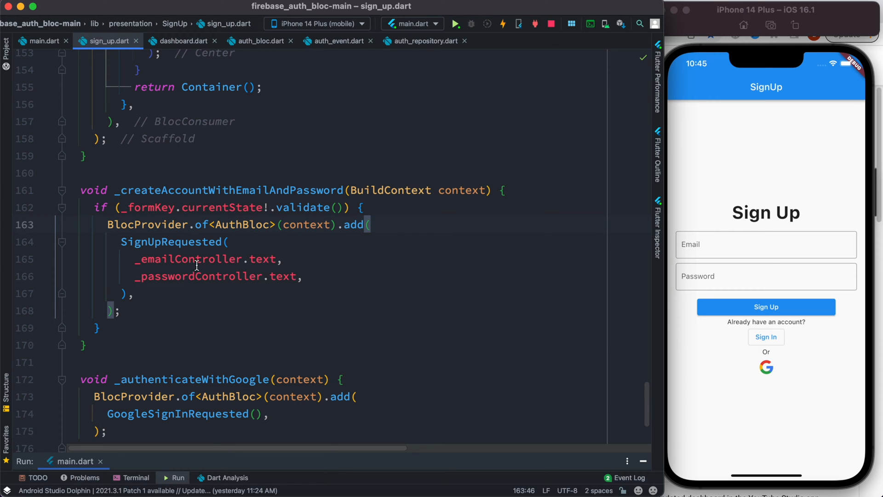
mouse_move(277, 229)
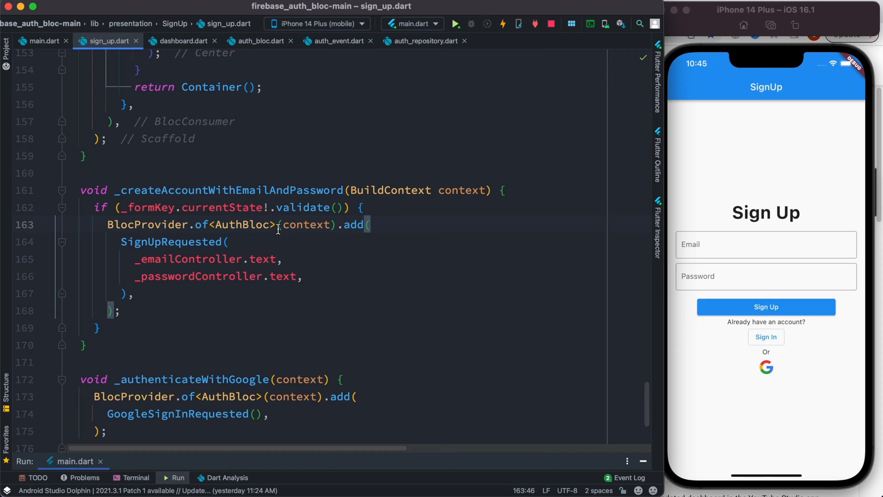
double_click(243, 225)
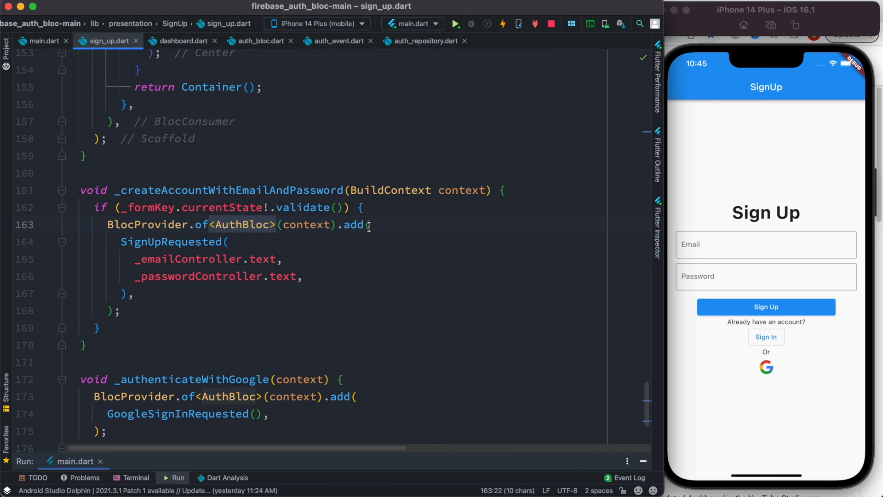
double_click(353, 224)
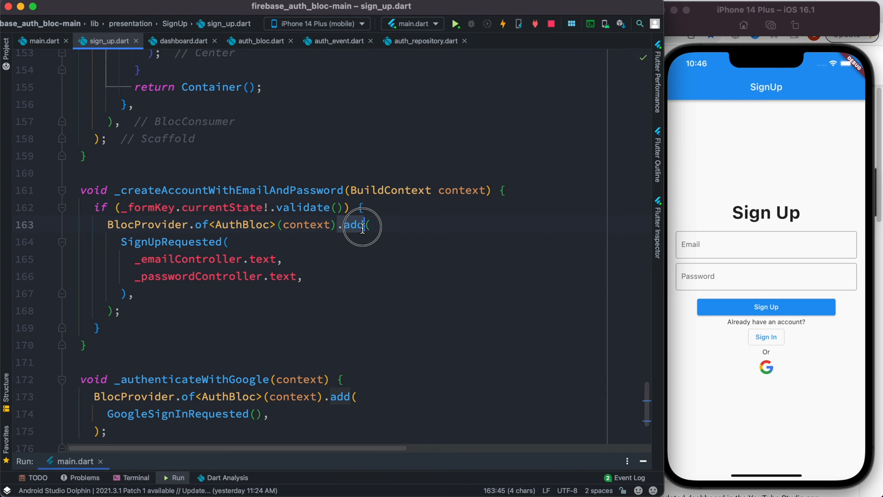
left_click(371, 225)
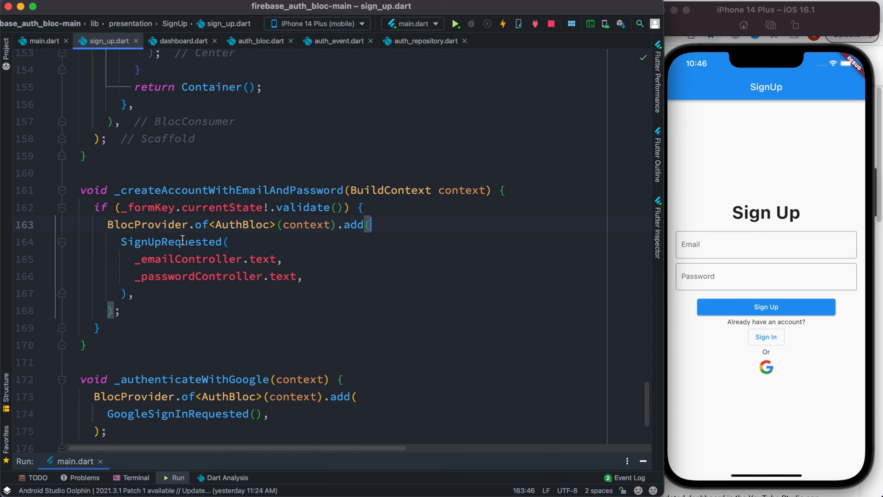
double_click(171, 242)
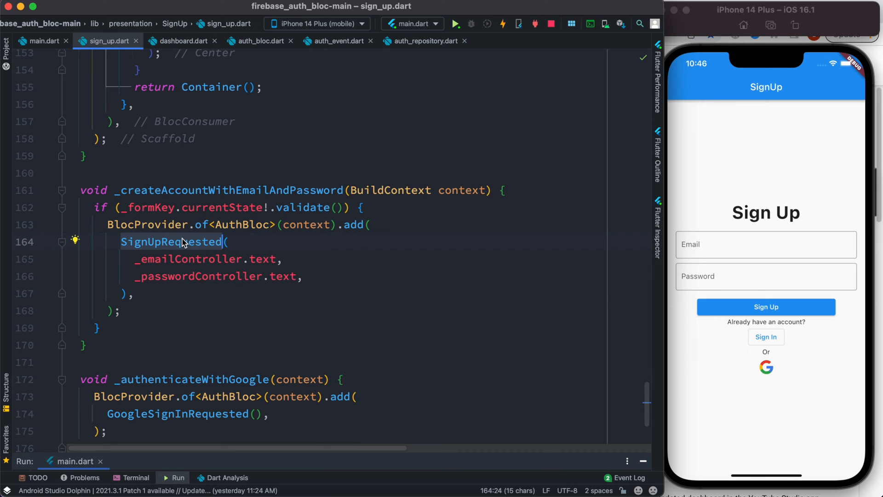
left_click(335, 40)
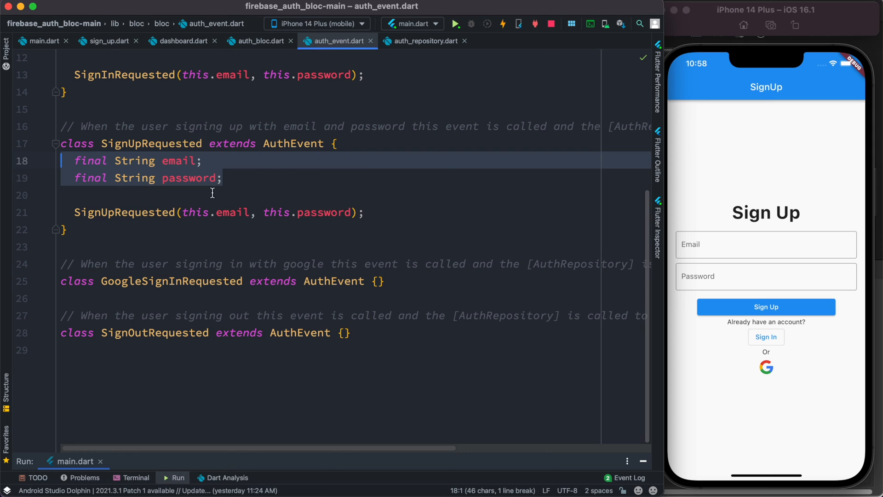
left_click(104, 40)
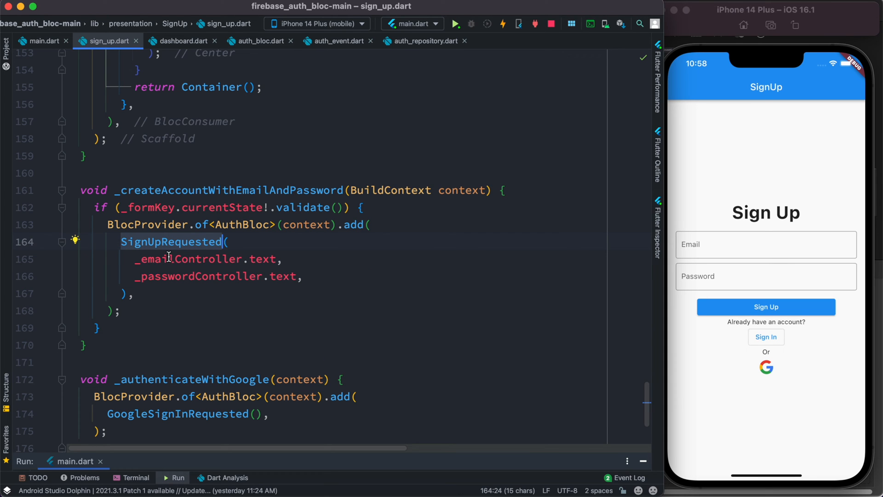
Compare the AuthBloc class in auth_bloc.dart against the sign-up screen code in sign_up.dart
left_click(259, 41)
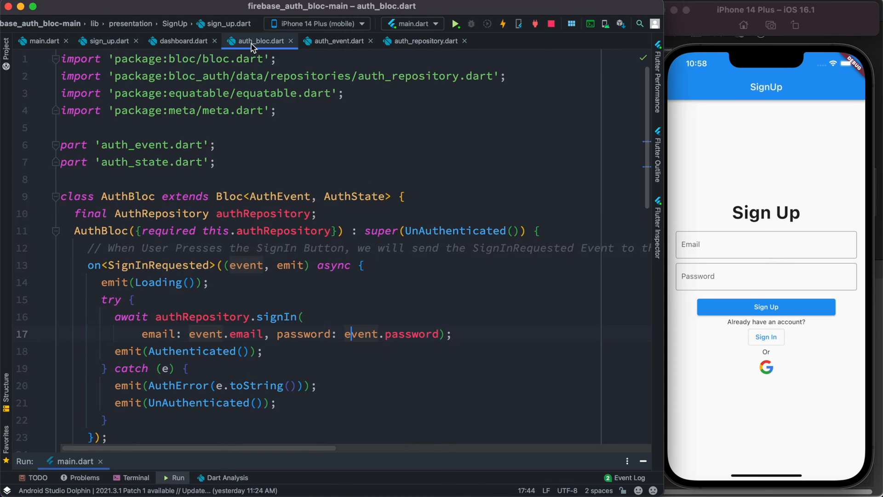
mouse_move(260, 40)
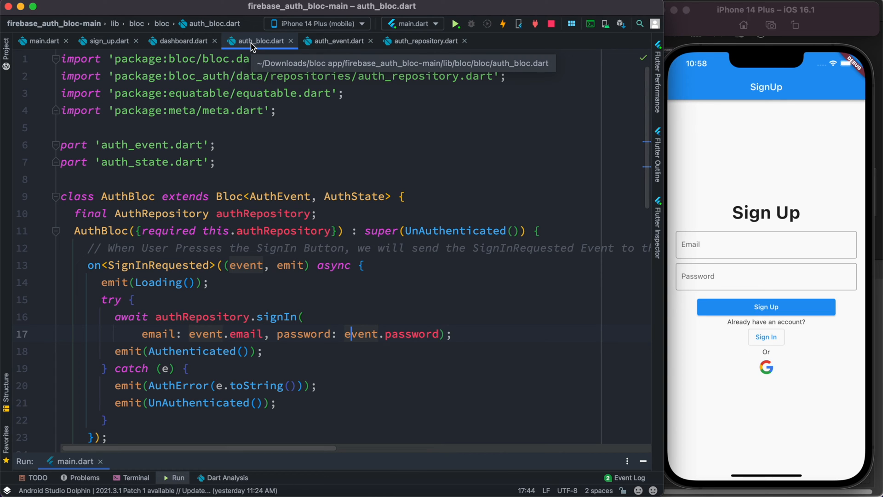
double_click(127, 196)
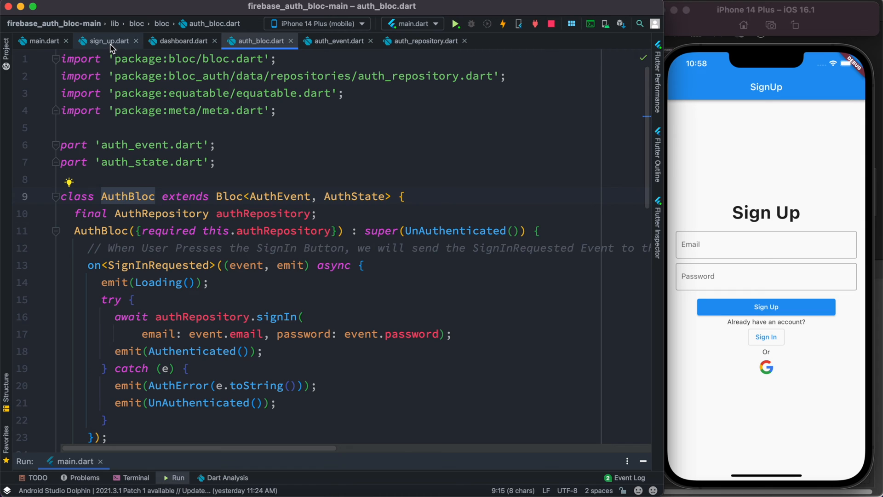
left_click(105, 41)
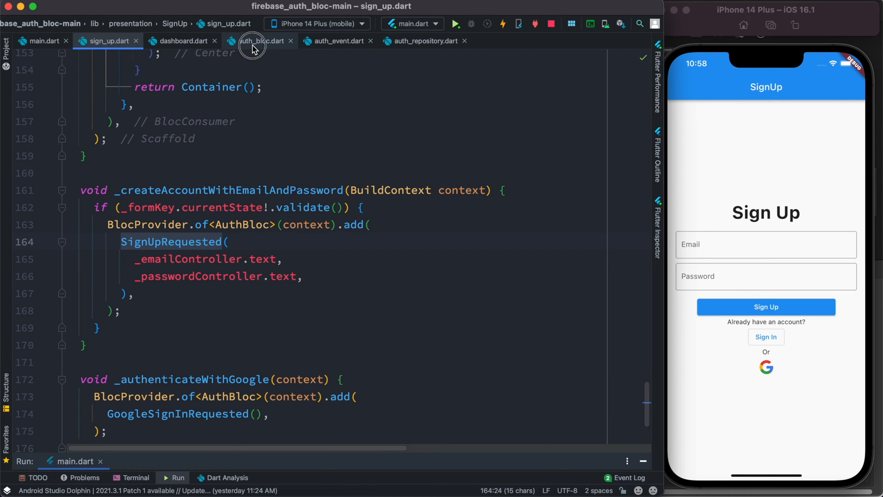
left_click(257, 41)
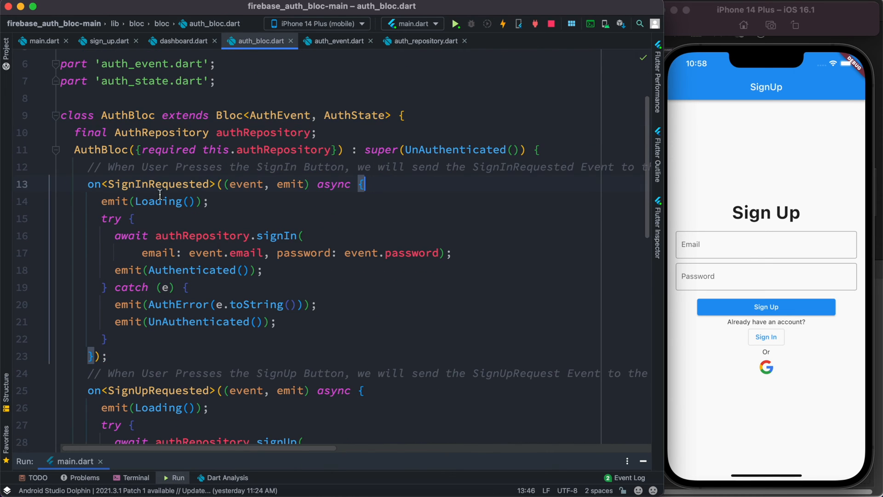
Land on the on<SignUpRequested> handler that emits Loading and calls signUp with email and password
scroll("down", 3)
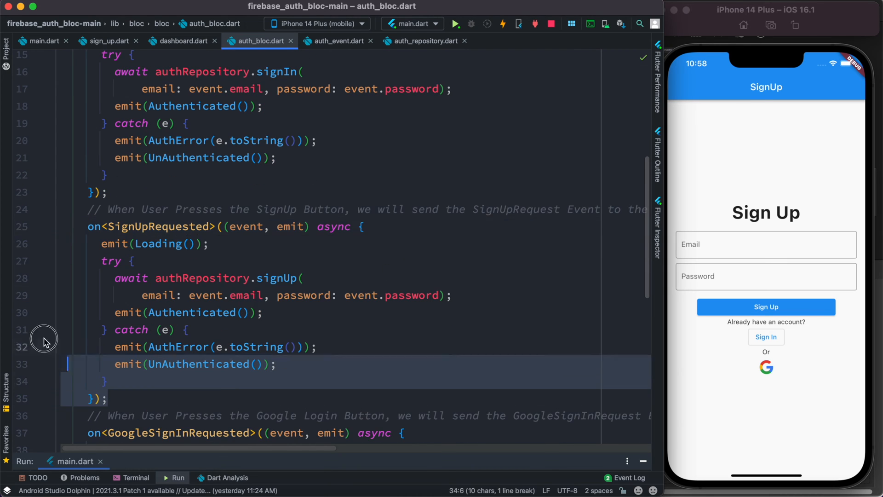
left_click(397, 227)
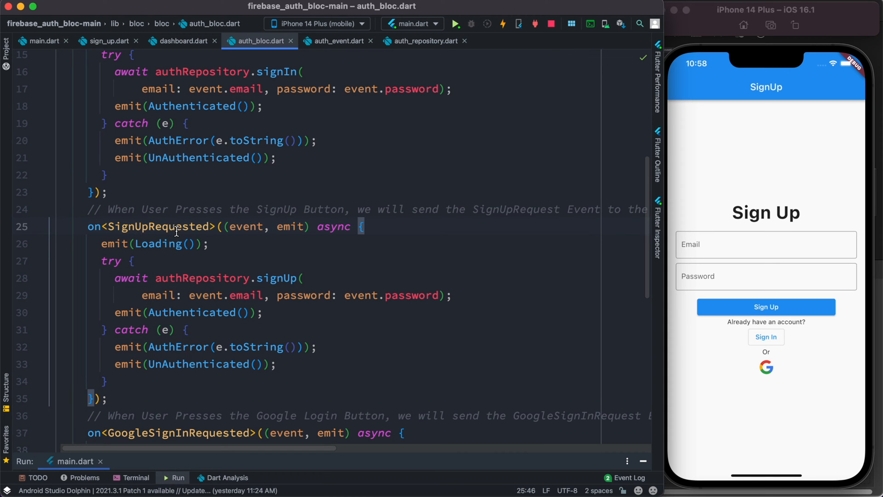
left_click(104, 41)
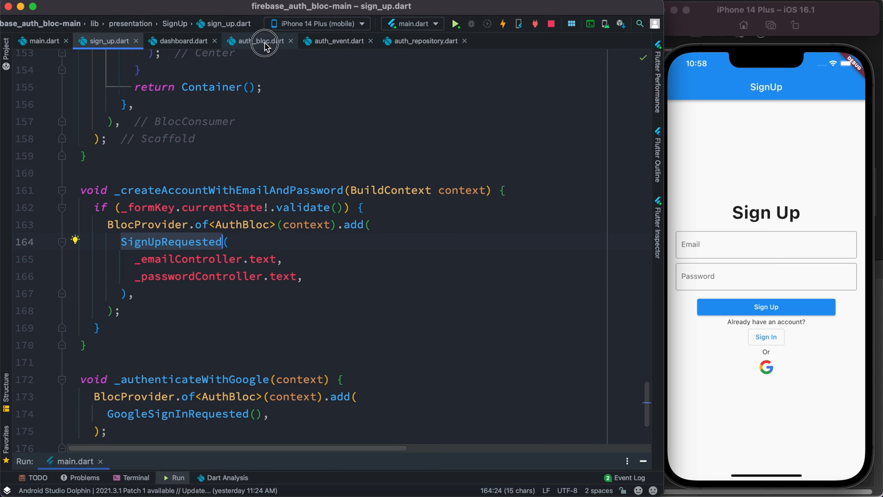
left_click(259, 40)
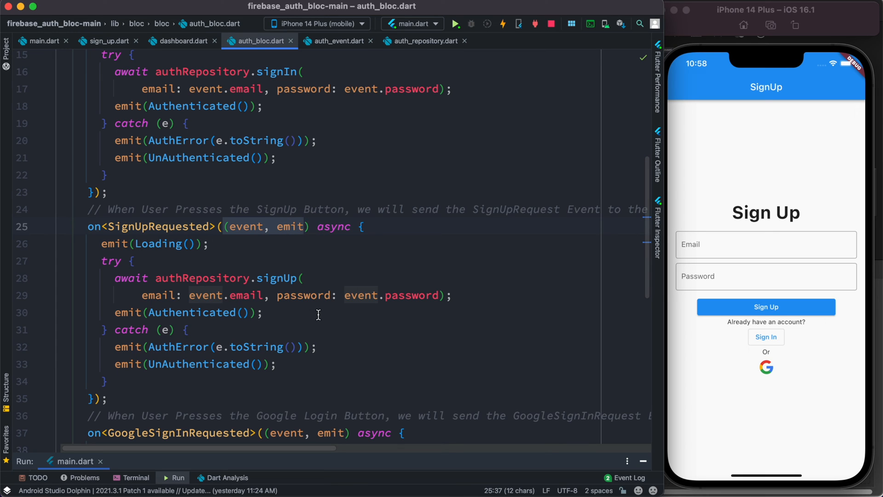
mouse_move(250, 229)
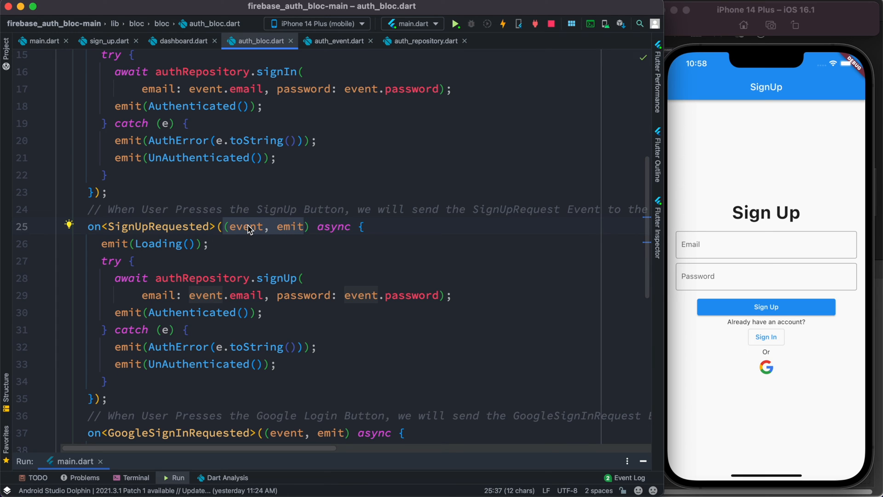
left_click(104, 40)
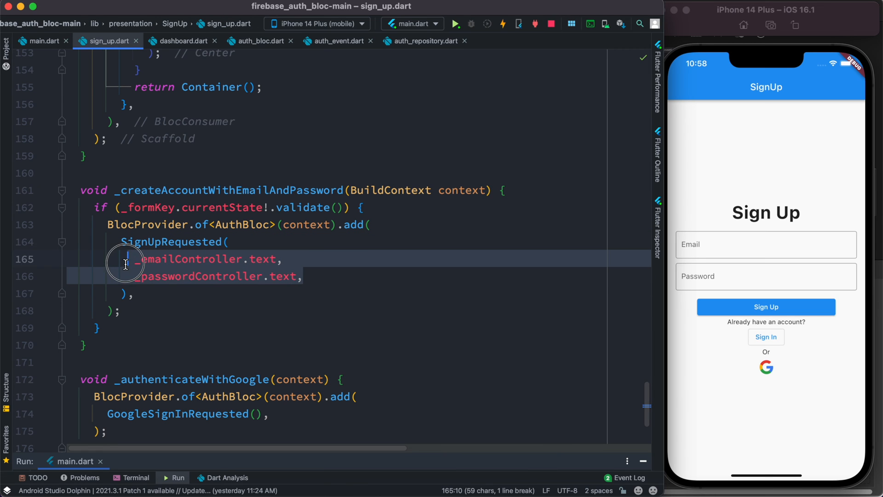
left_click(259, 41)
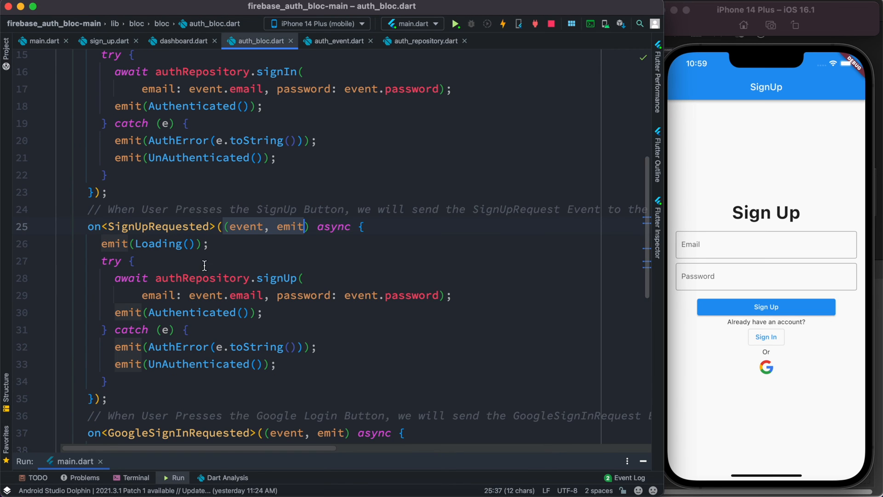
double_click(246, 226)
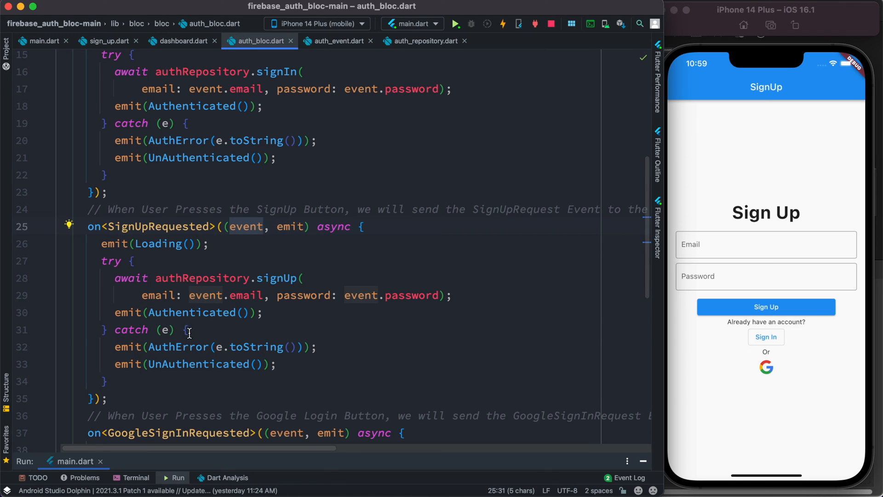
double_click(207, 294)
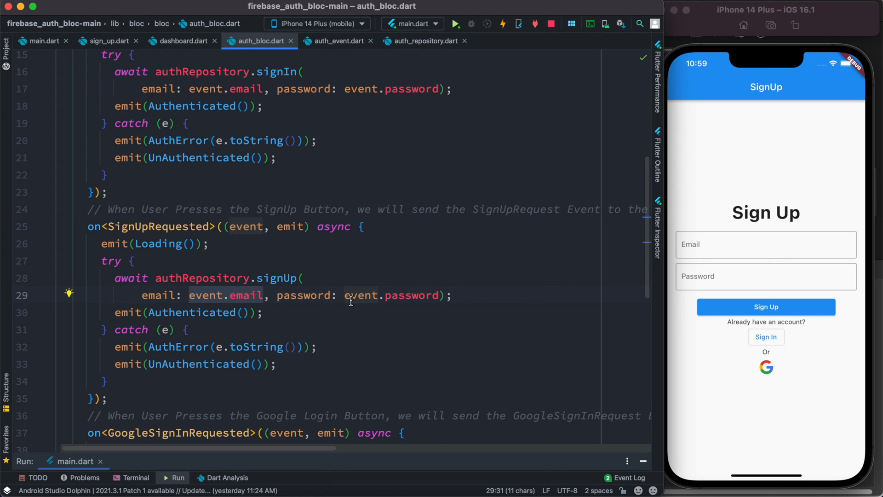
left_click(107, 41)
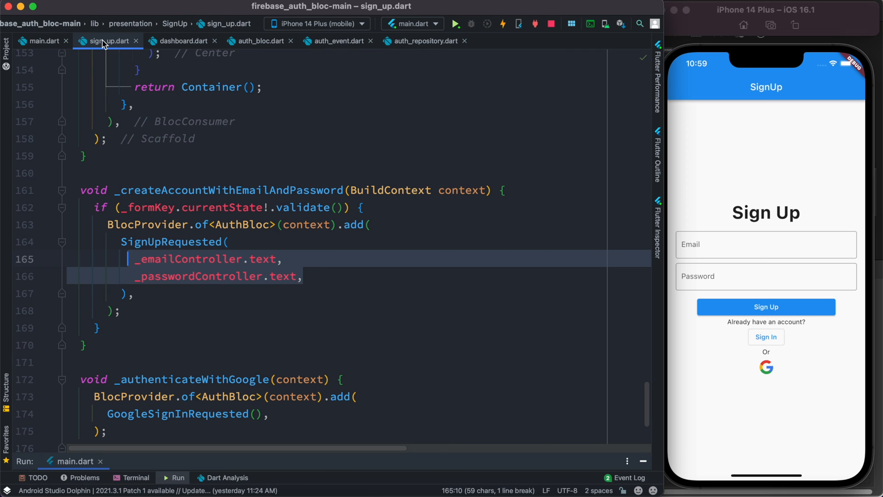
left_click(125, 259)
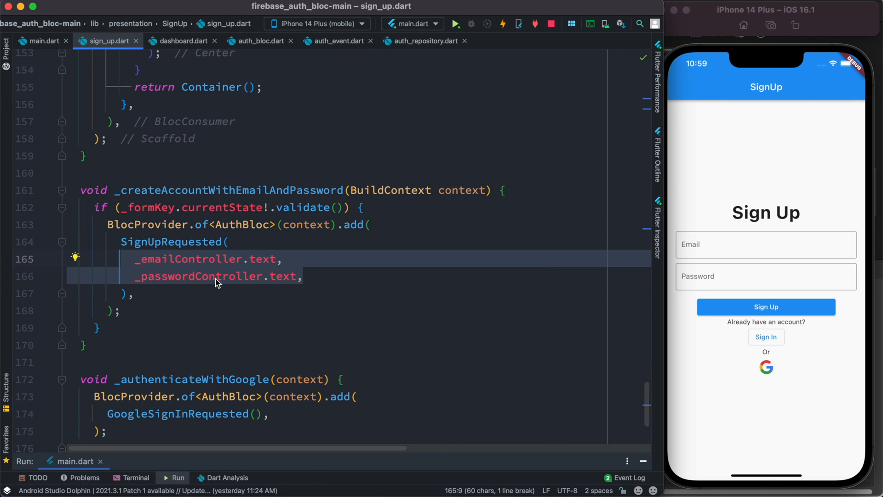
left_click(257, 41)
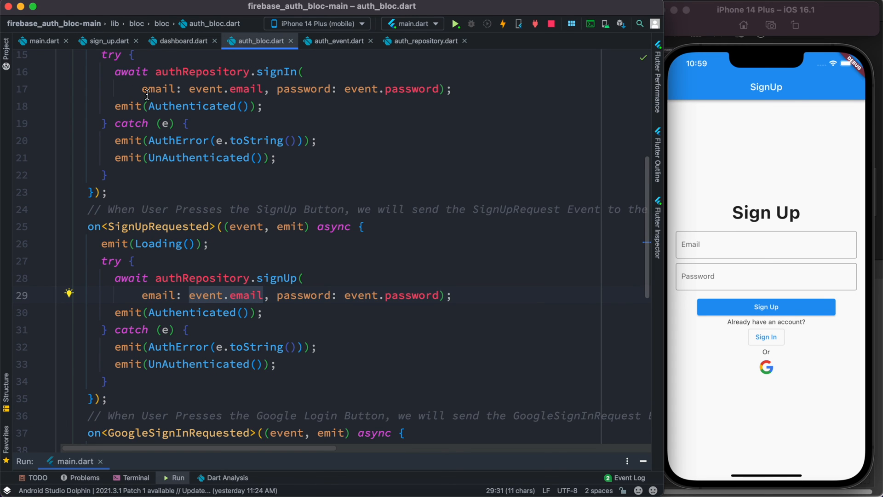
left_click(104, 40)
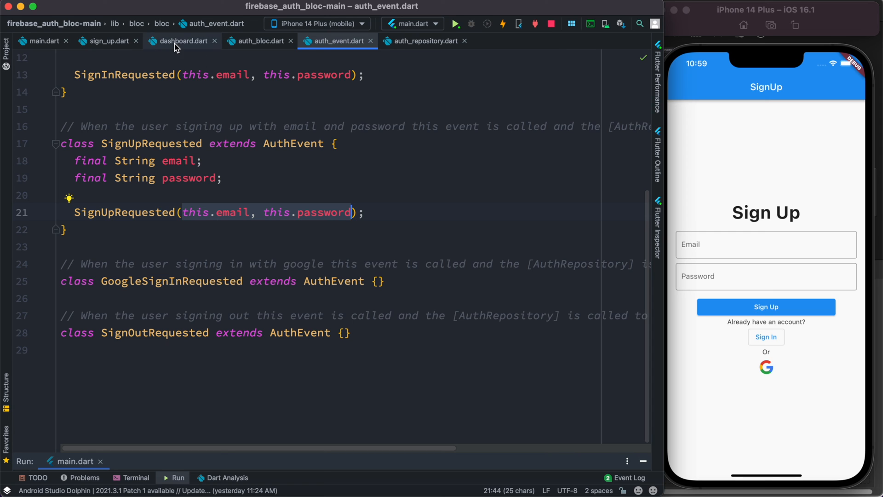
mouse_move(181, 40)
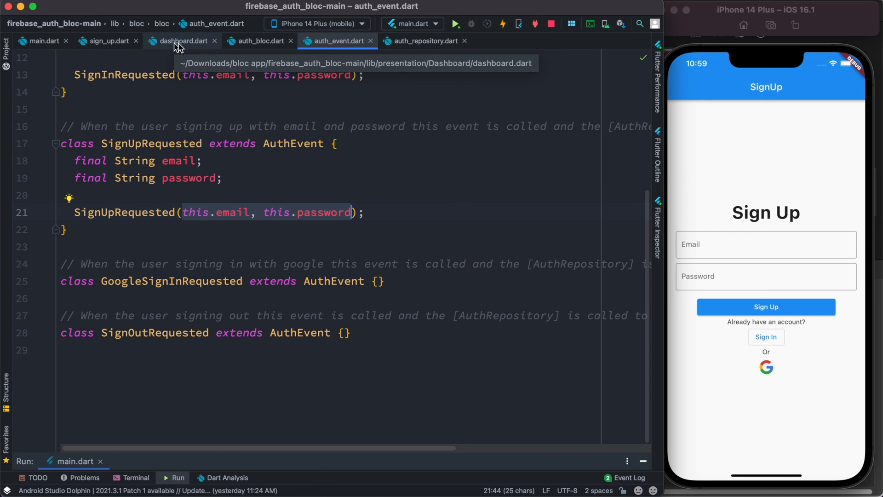
Return to the SignUpRequested handler in auth_bloc.dart, focusing on the event password passed to signUp
left_click(259, 40)
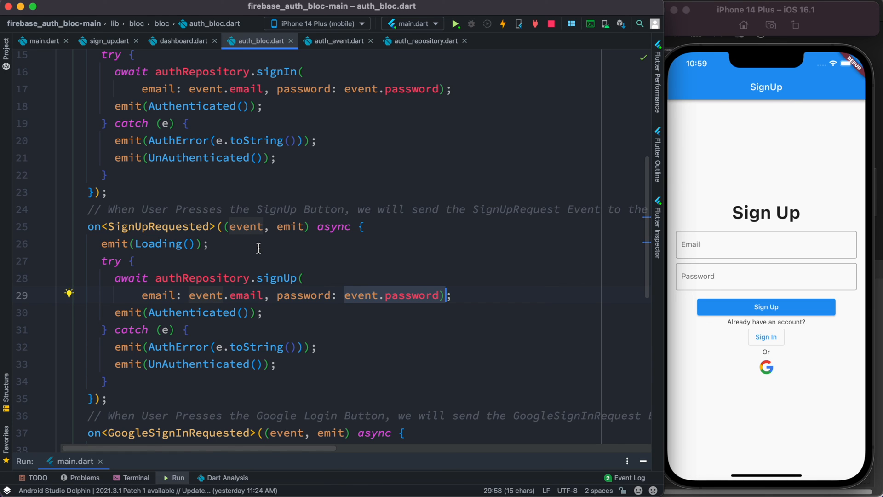
mouse_move(265, 226)
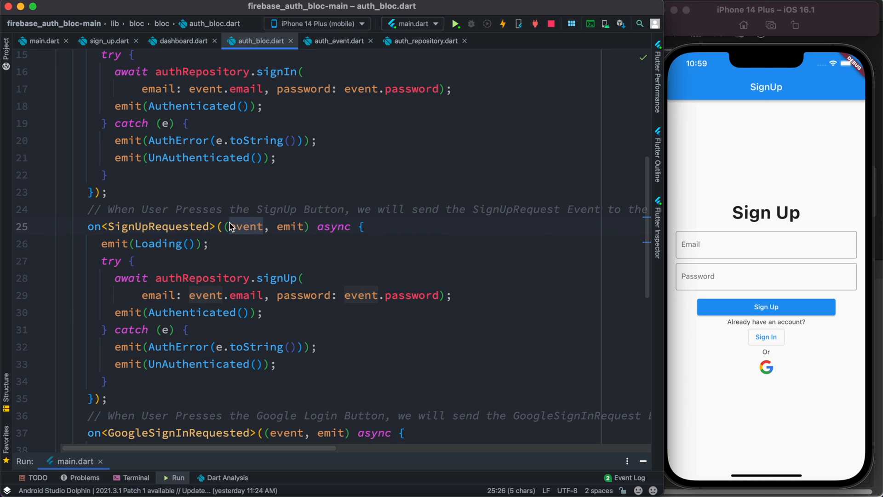
left_click(247, 296)
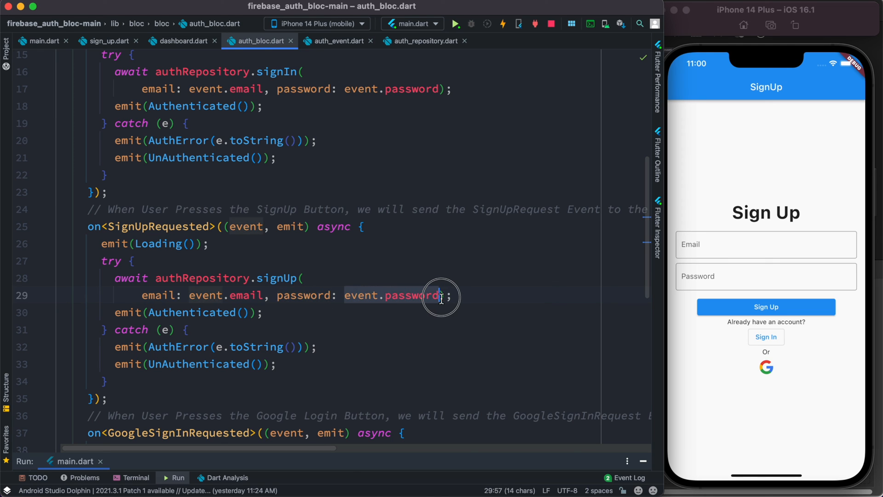
mouse_move(337, 336)
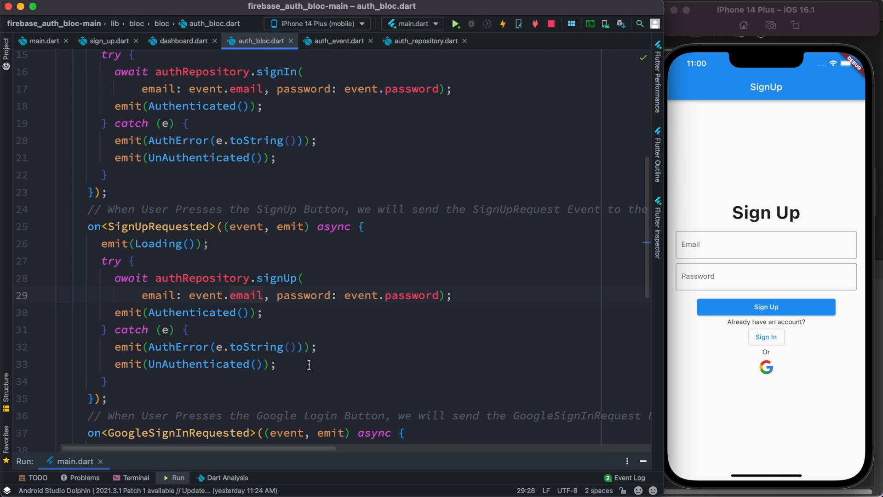
mouse_move(405, 327)
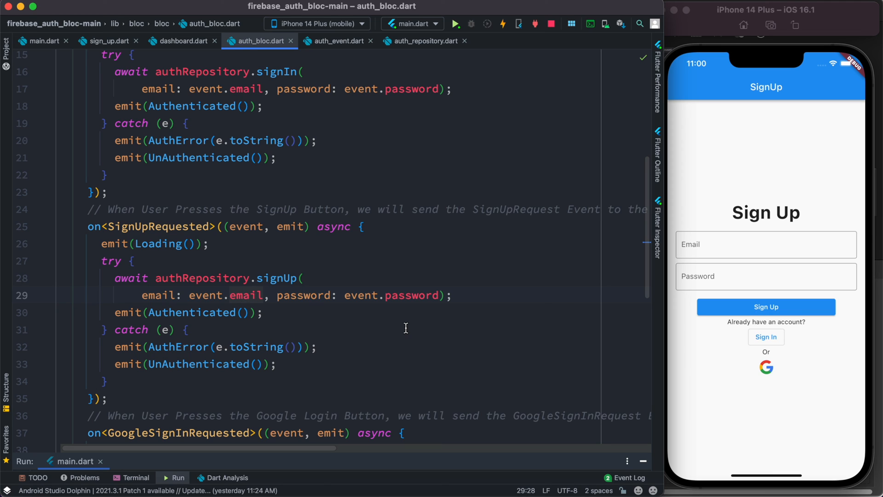